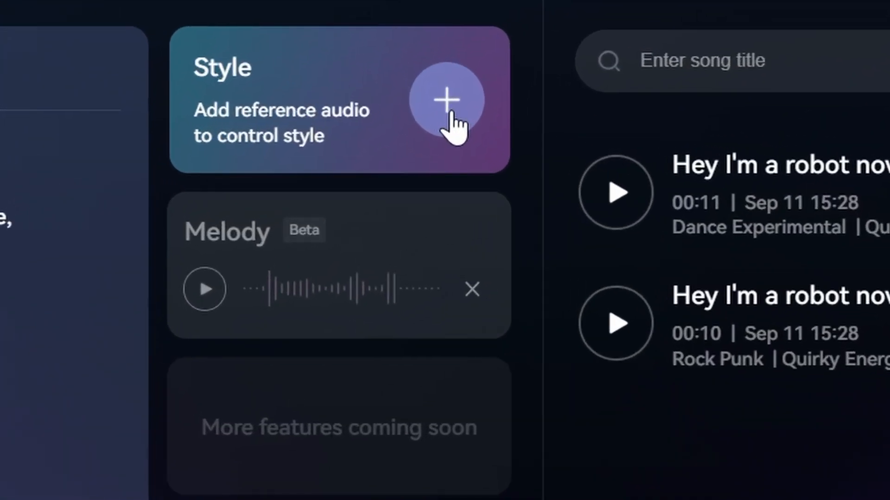
# Start the lyrics with "[Chorus] Hey I'm a robot now," in the lyrics box
pyautogui.click(447, 99)
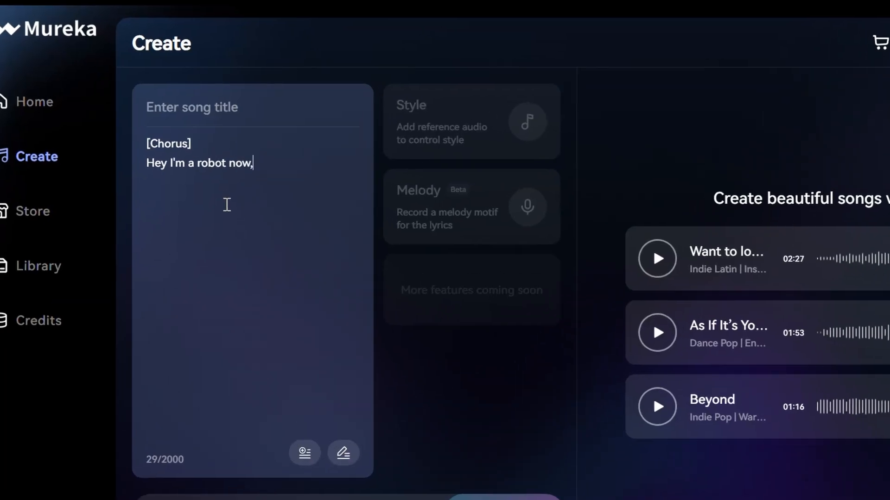
# Add the remaining chorus lines, ending "And I'll do it all right now."
pyautogui.write("And I'm coming in your house,")
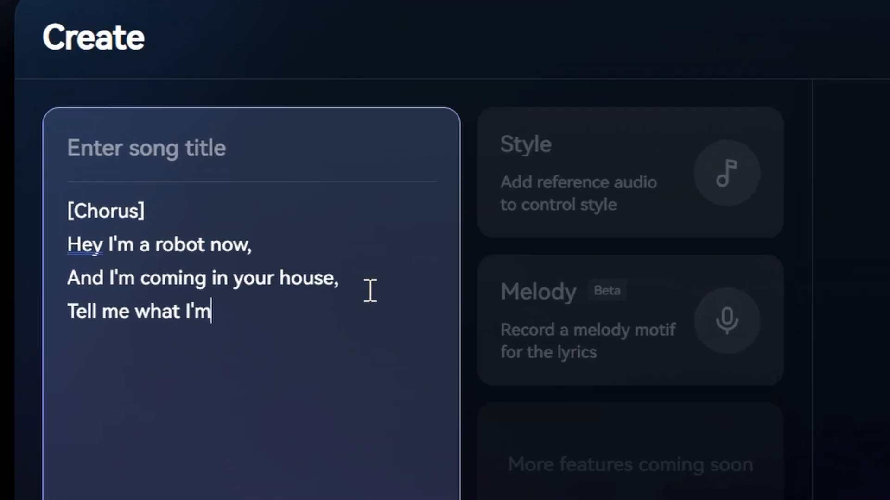
pyautogui.write('about,')
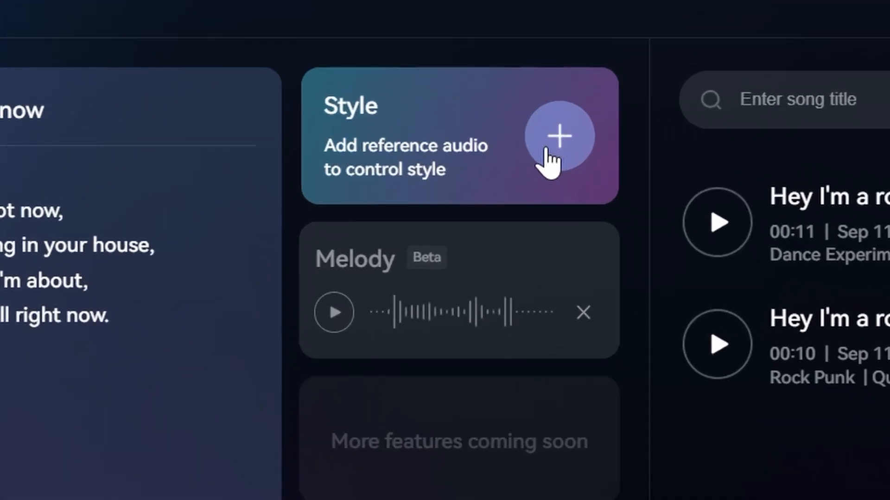
# Upload a reference audio file for the style and title it "Night Snow"
pyautogui.click(561, 135)
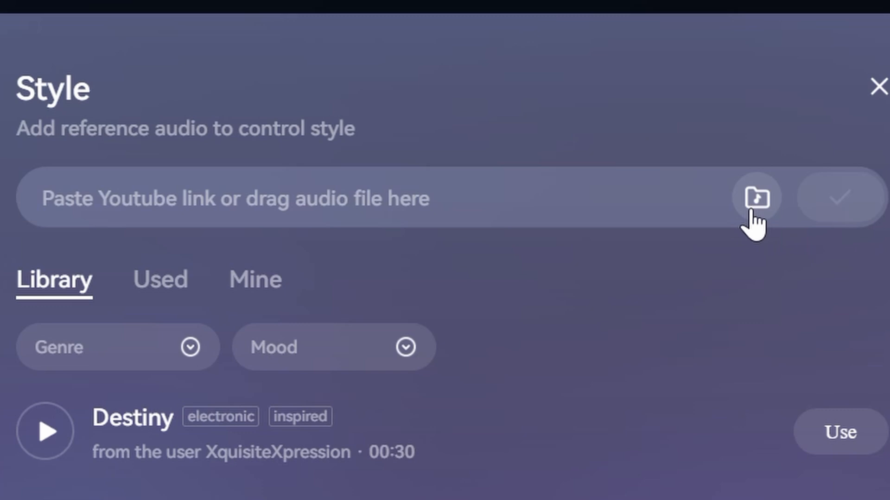
pyautogui.click(755, 197)
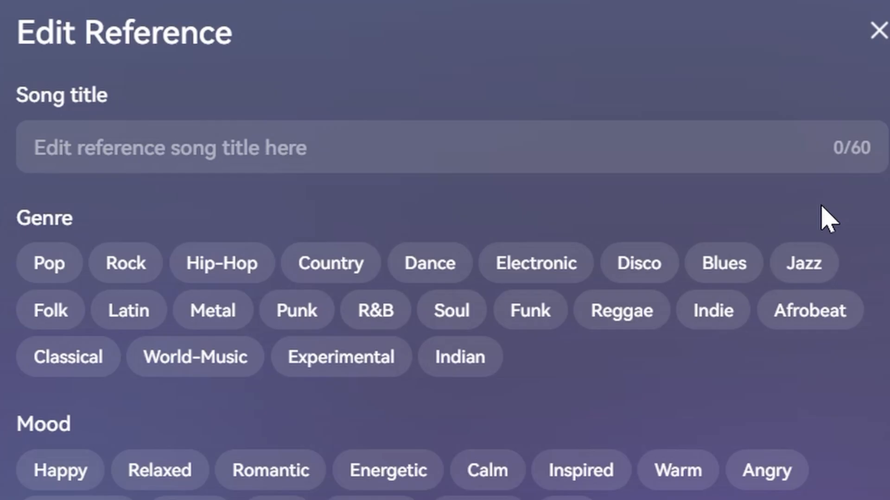
pyautogui.write('Night Snow')
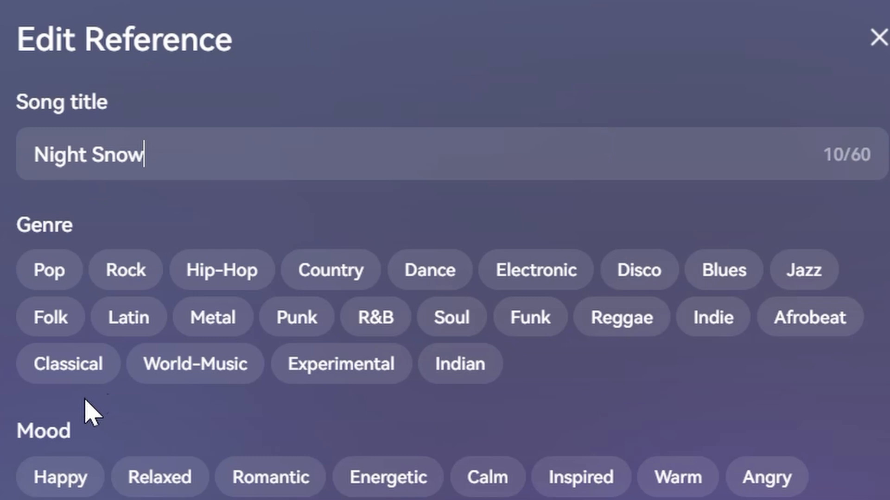
# Tag the reference Classical and Calm, save it and apply it as the song's style
pyautogui.click(68, 365)
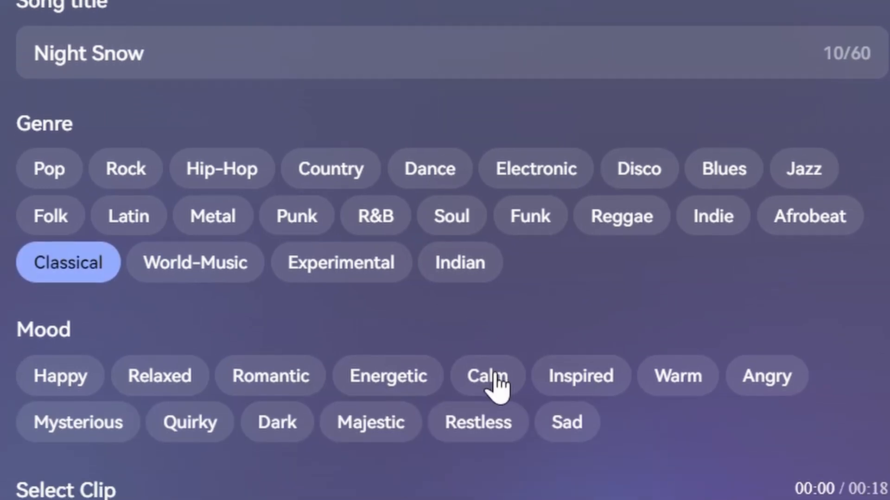
pyautogui.click(485, 376)
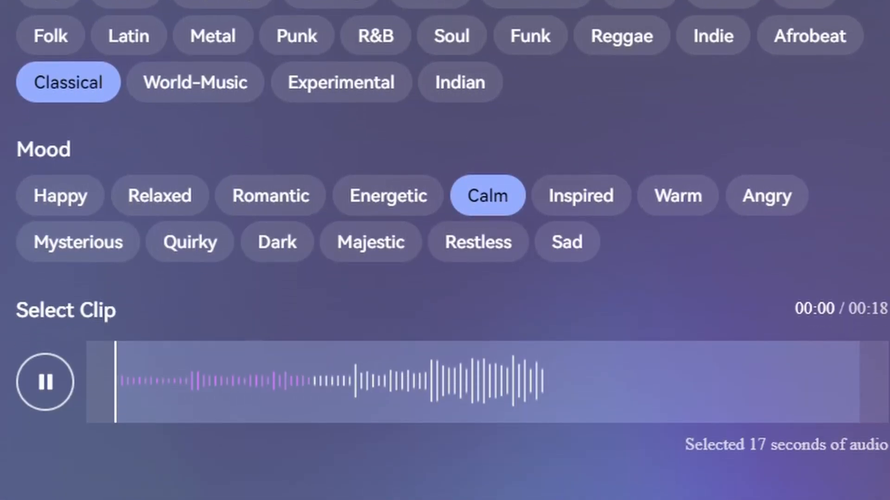
pyautogui.click(456, 454)
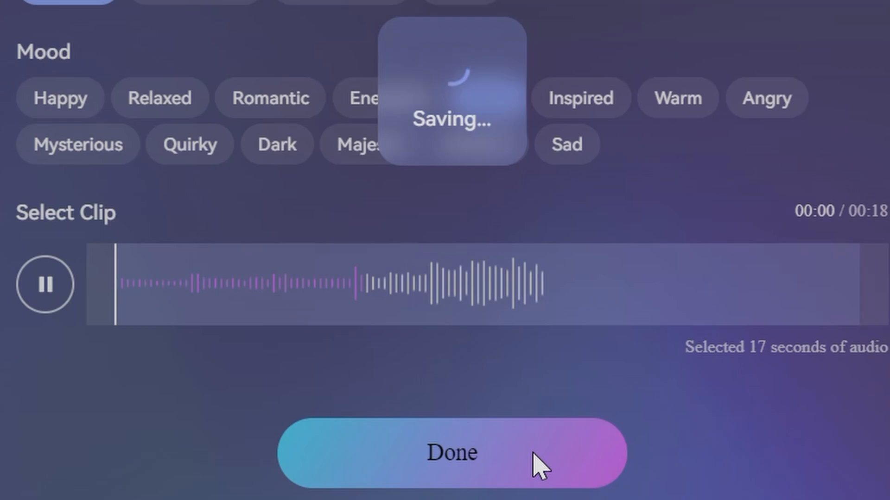
pyautogui.click(451, 455)
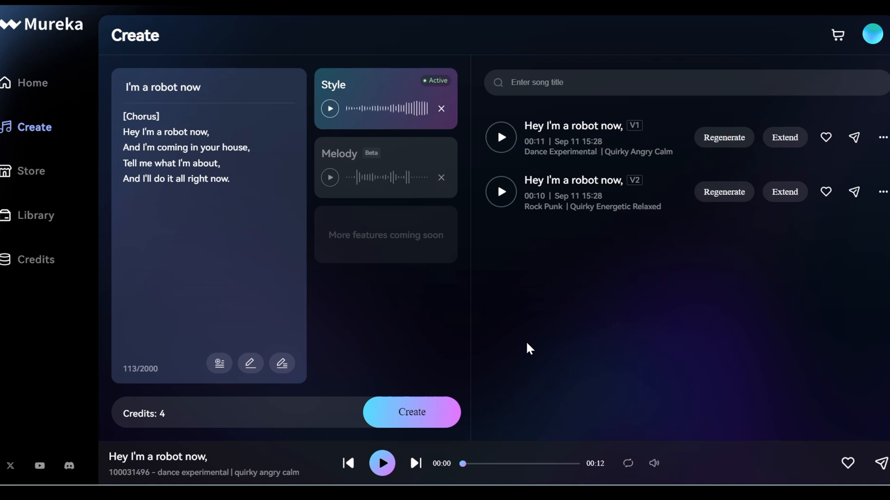
# Generate two versions of "I'm a robot now" from the lyrics and reference style
pyautogui.click(411, 413)
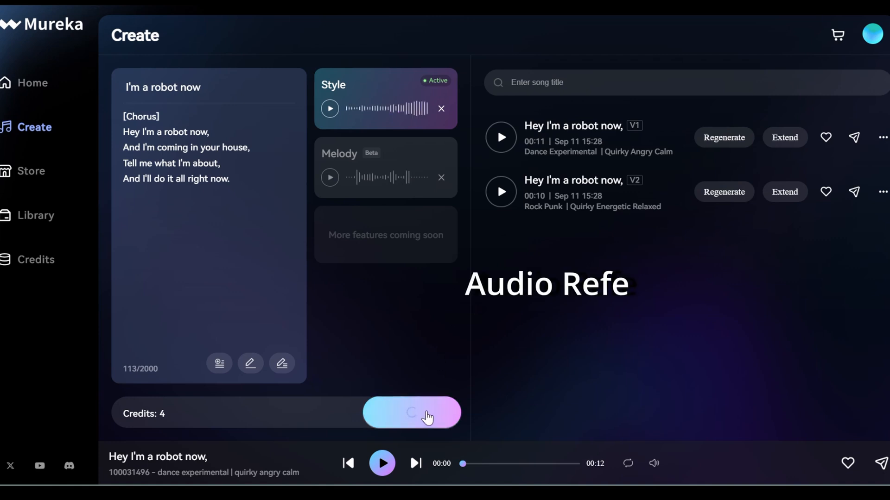
pyautogui.click(412, 412)
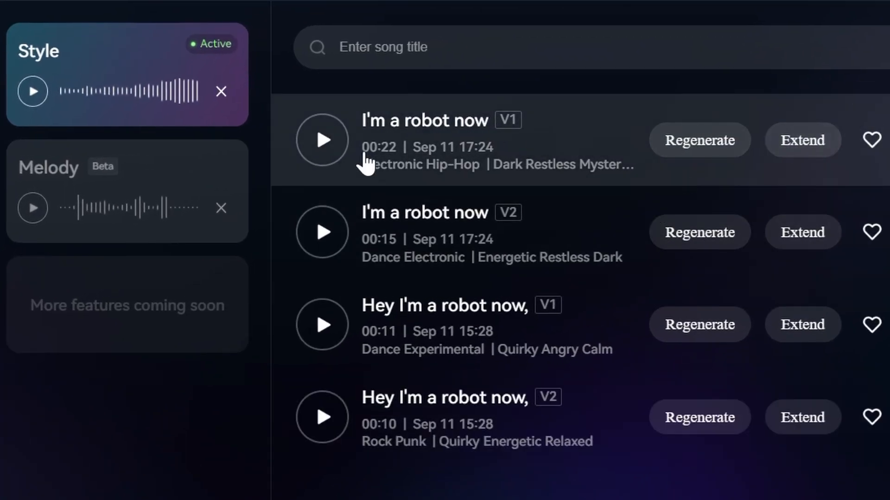
# Listen to the first generated version, then pause it
pyautogui.click(321, 140)
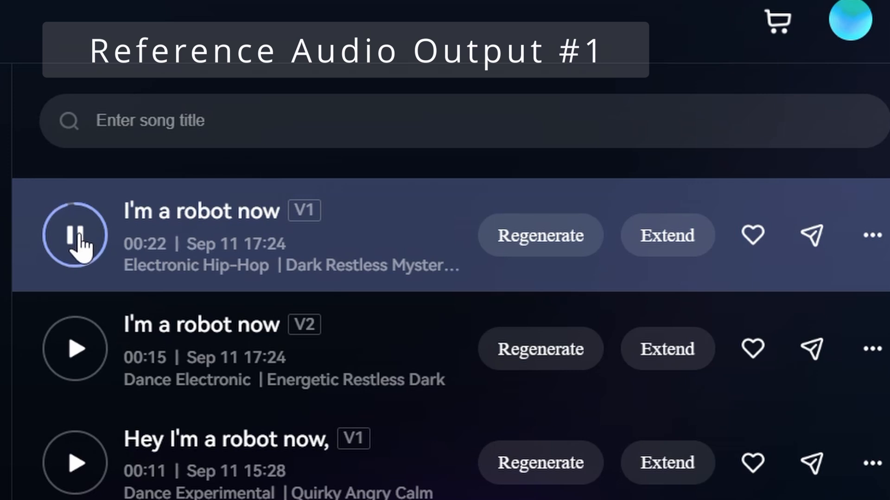
pyautogui.click(74, 349)
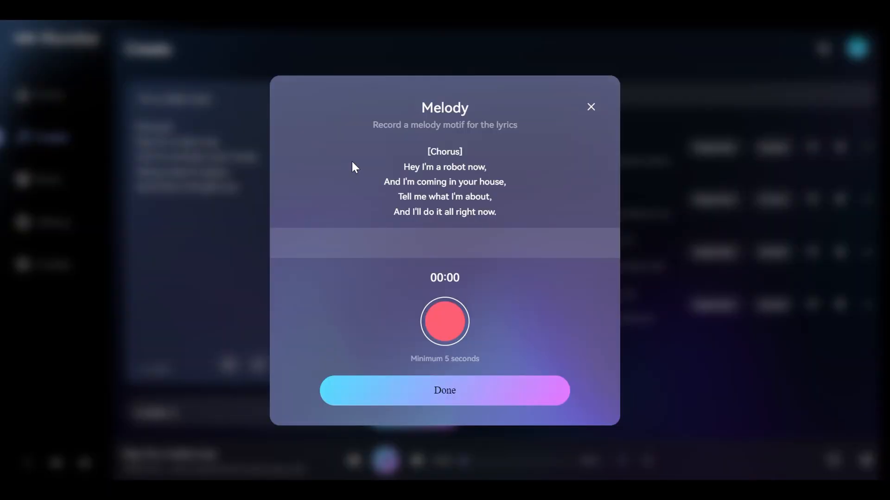
# Record a hummed melody motif for the chorus and save it to the song
pyautogui.click(445, 322)
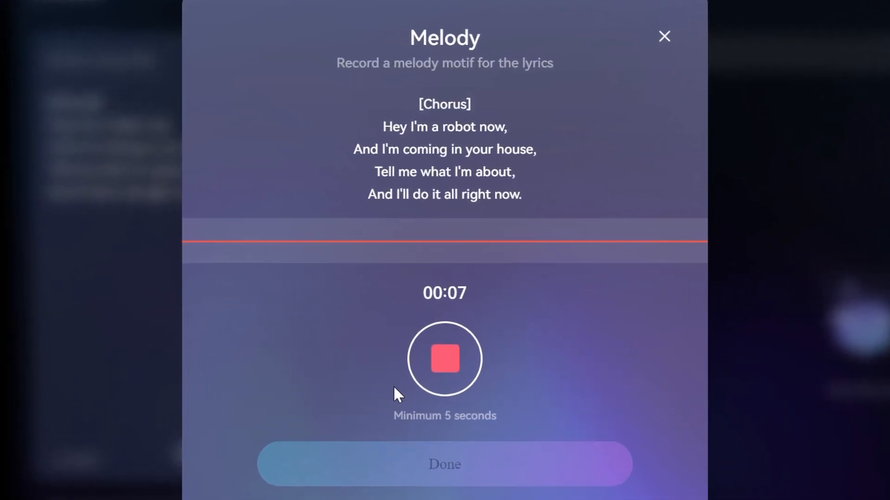
pyautogui.click(444, 360)
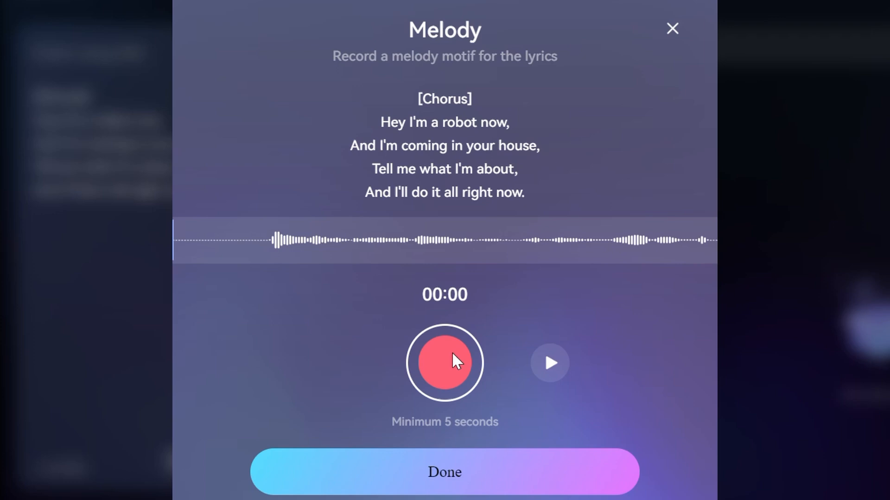
pyautogui.moveTo(575, 365)
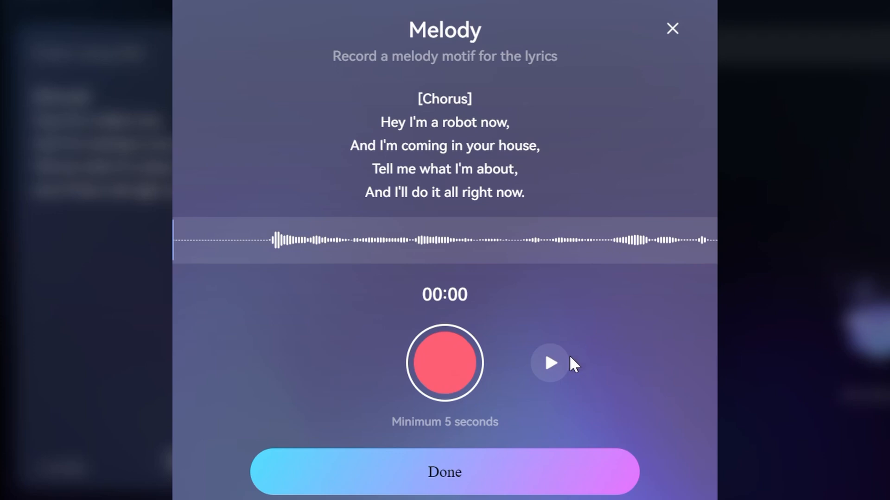
pyautogui.click(445, 473)
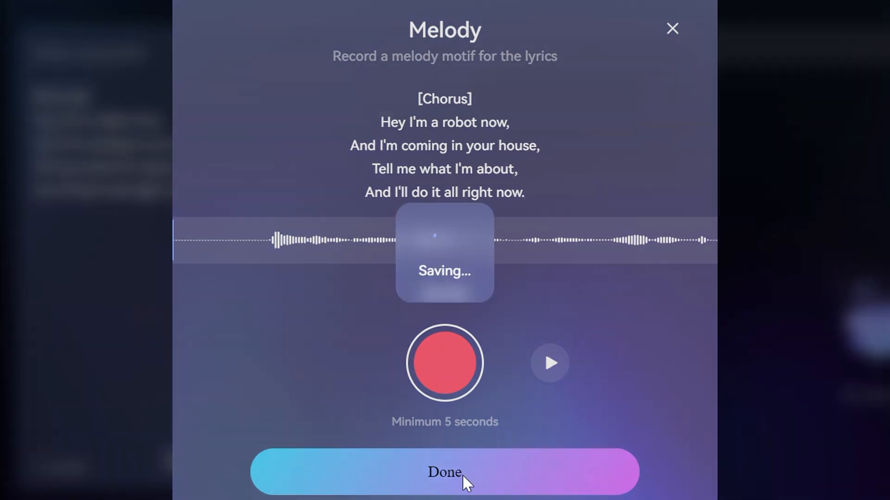
pyautogui.click(446, 473)
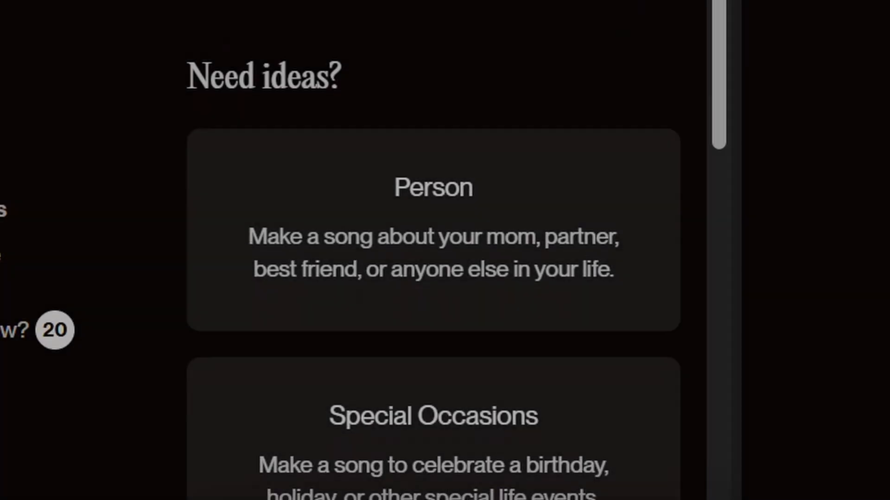
pyautogui.scroll(-3)
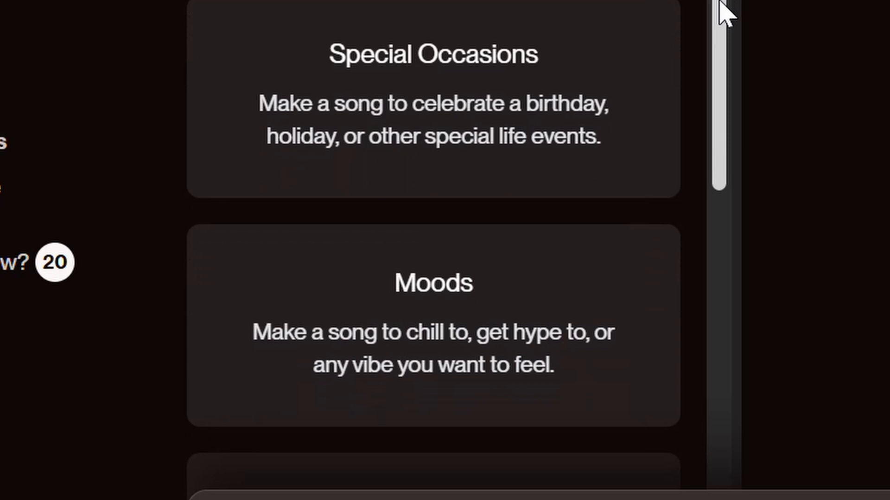
pyautogui.scroll(-3)
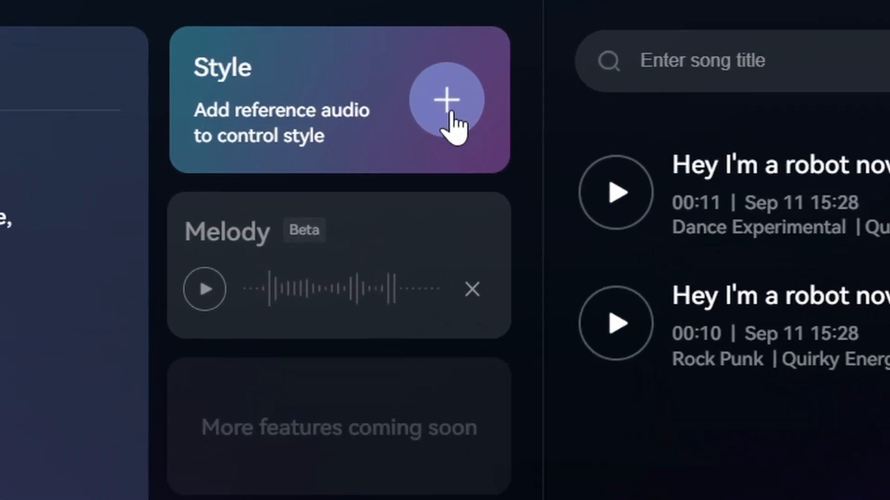
# Bring up the add-reference-audio option from the Style card's + button
pyautogui.click(445, 100)
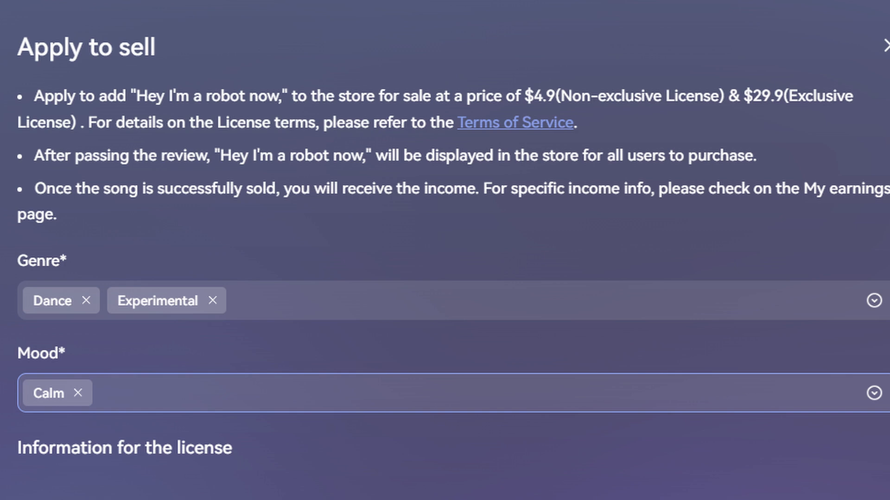
# Set the sale listing's mood to Calm alongside Dance and Experimental genres
pyautogui.click(886, 44)
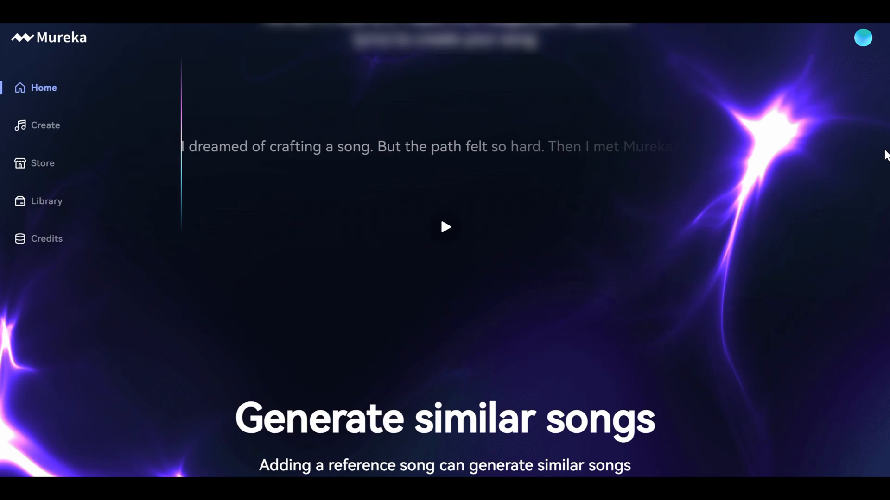
# Scroll the Home page down to the Generate similar songs section
pyautogui.scroll(-3)
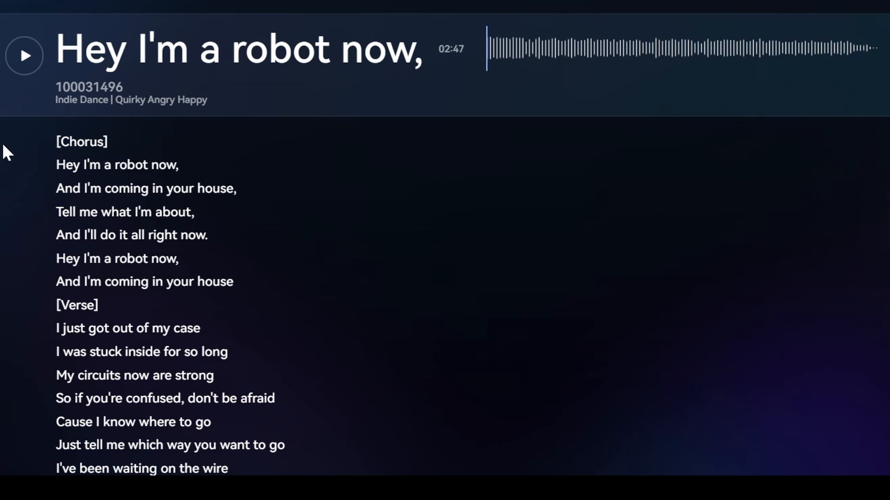
# Play the full 02:47 "Hey I'm a robot now," song with its autocompleted lyrics
pyautogui.click(26, 55)
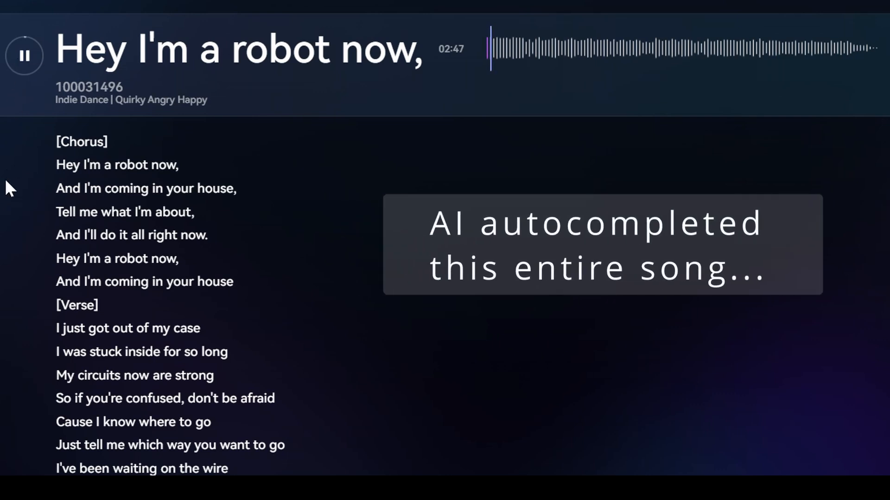